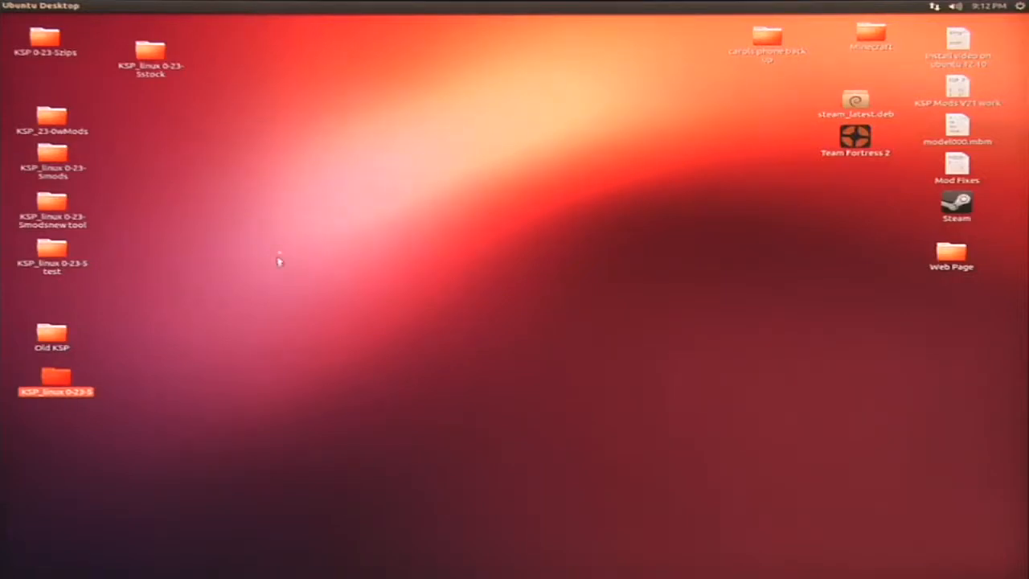
{"action": "mouse_move", "coordinate": [280, 265]}
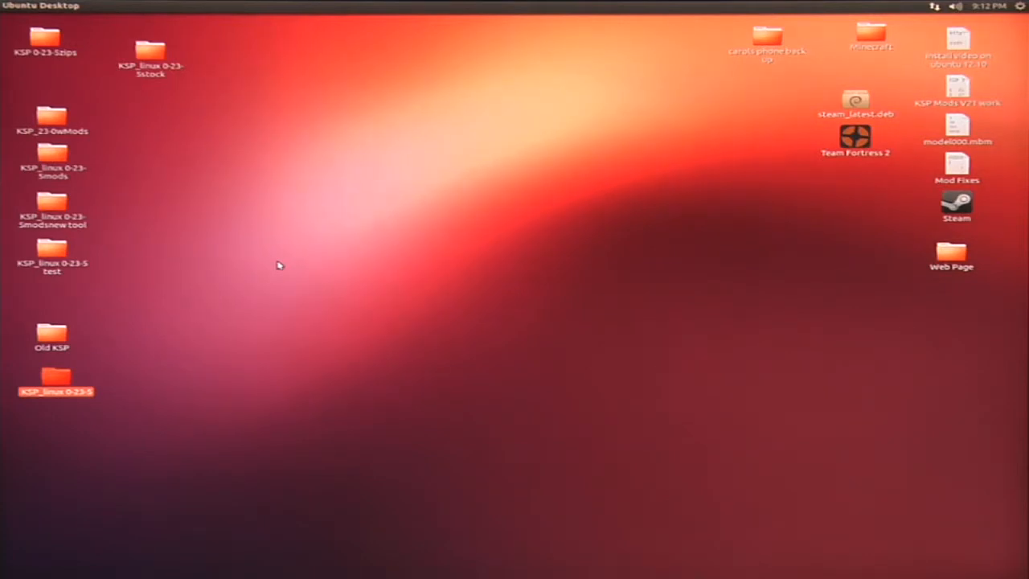
{"action": "mouse_move", "coordinate": [97, 378]}
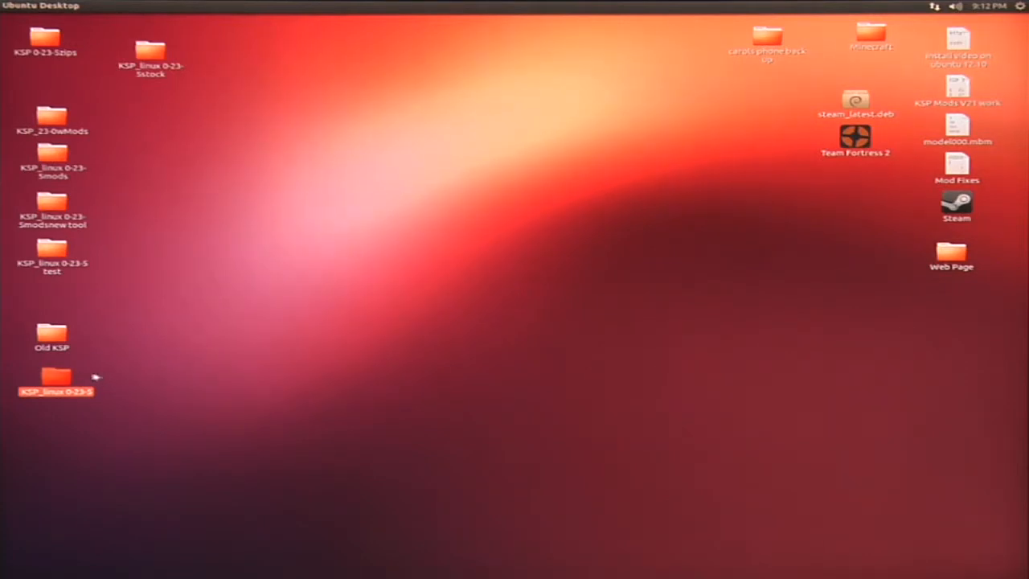
Open the KSP_linux 0.23.5 game folder from the desktop in the file manager
{"action": "double_click", "coordinate": [51, 378]}
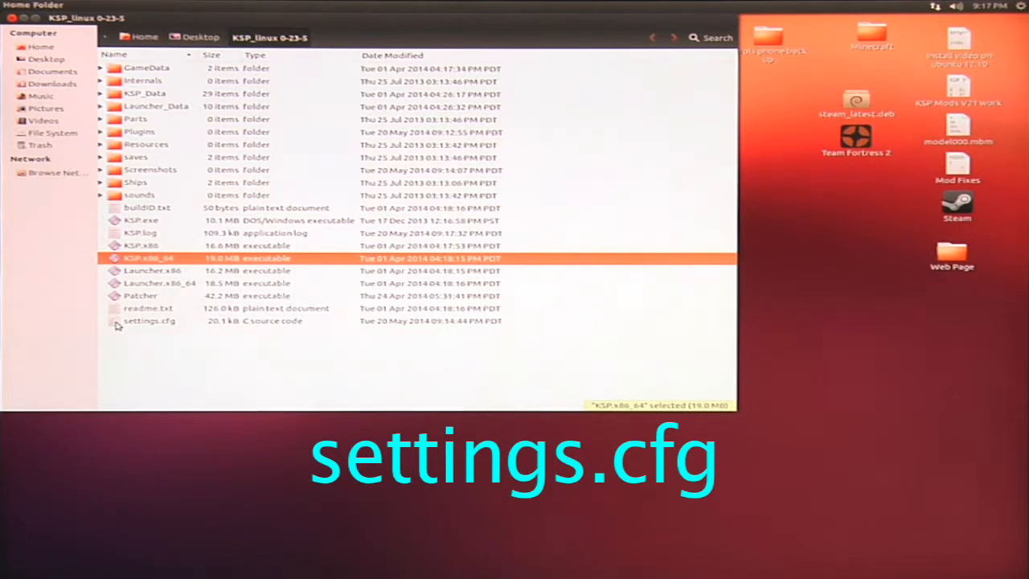
Open settings.cfg from the game folder with the Text Editor via Open With
{"action": "left_click", "coordinate": [148, 320]}
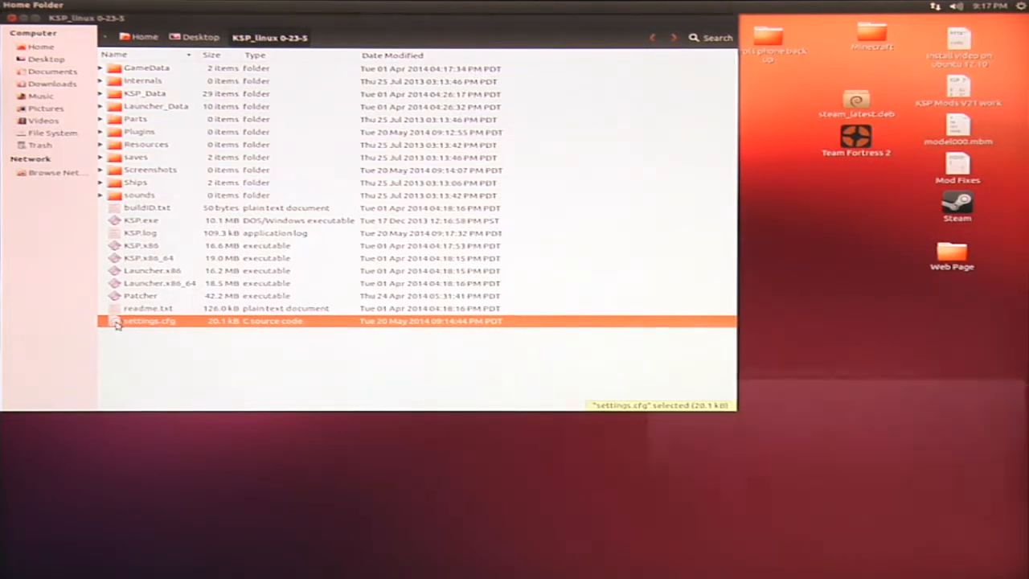
{"action": "double_click", "coordinate": [150, 322]}
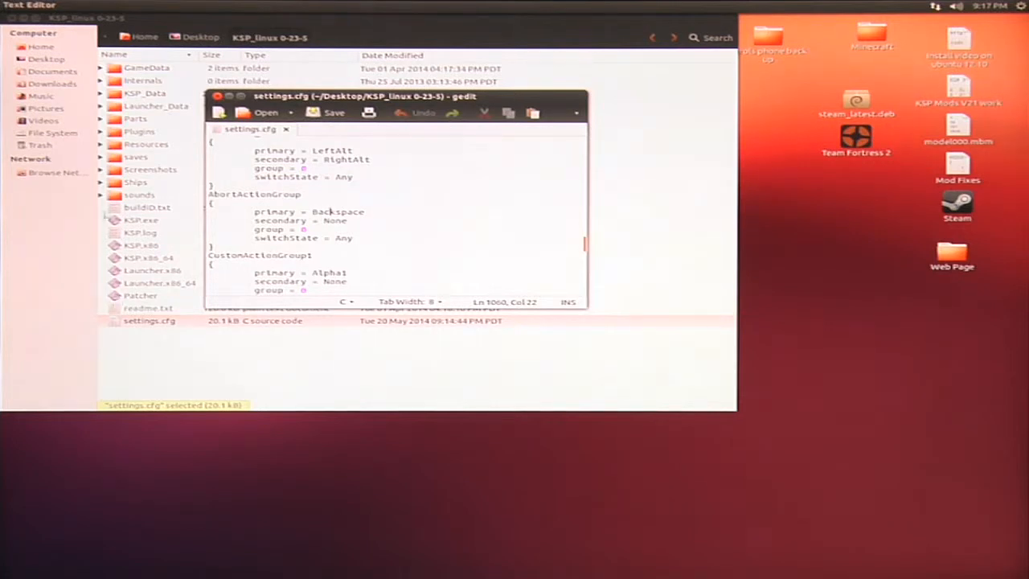
{"action": "left_click", "coordinate": [215, 97]}
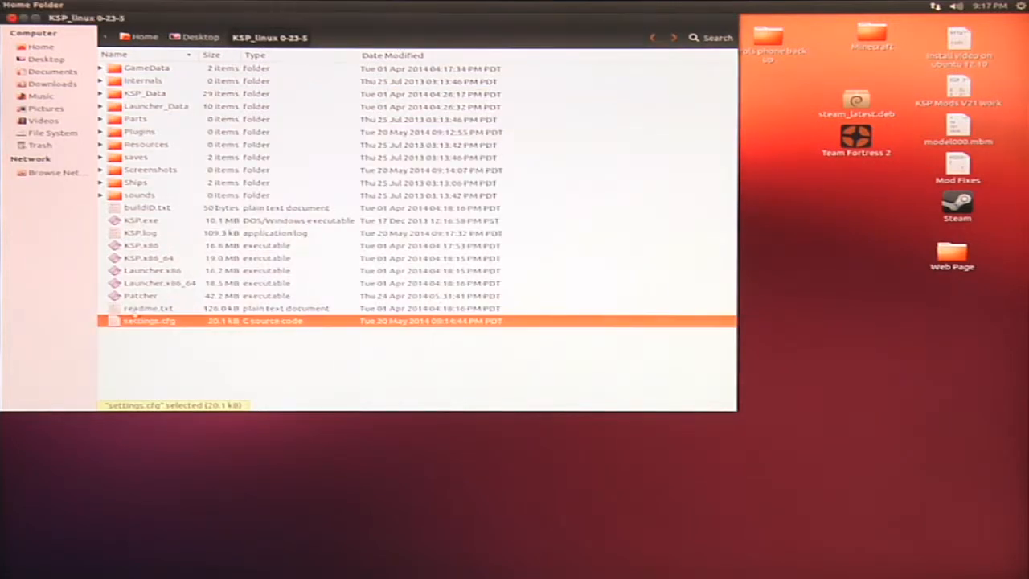
{"action": "right_click", "coordinate": [148, 321]}
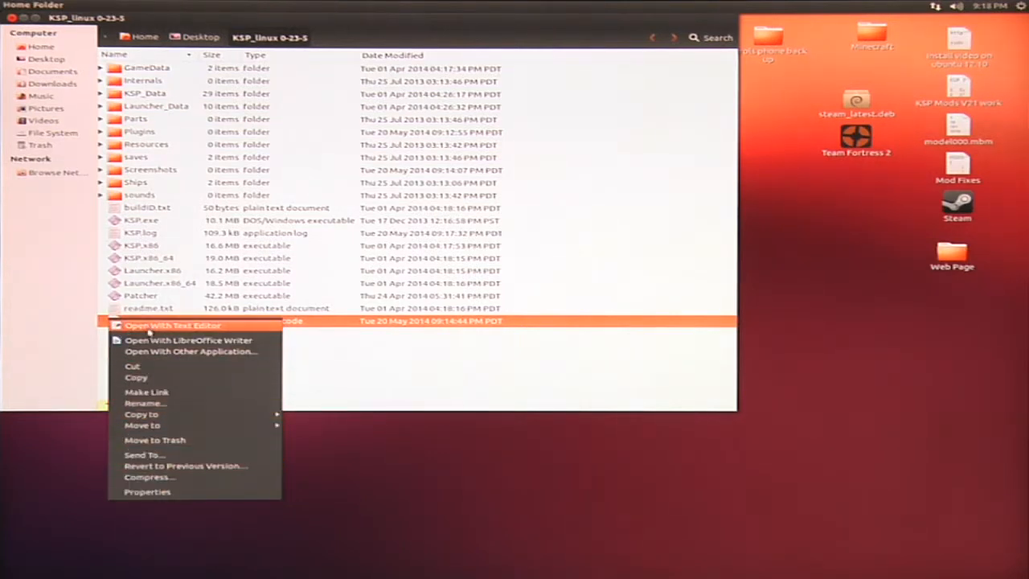
{"action": "left_click", "coordinate": [172, 325]}
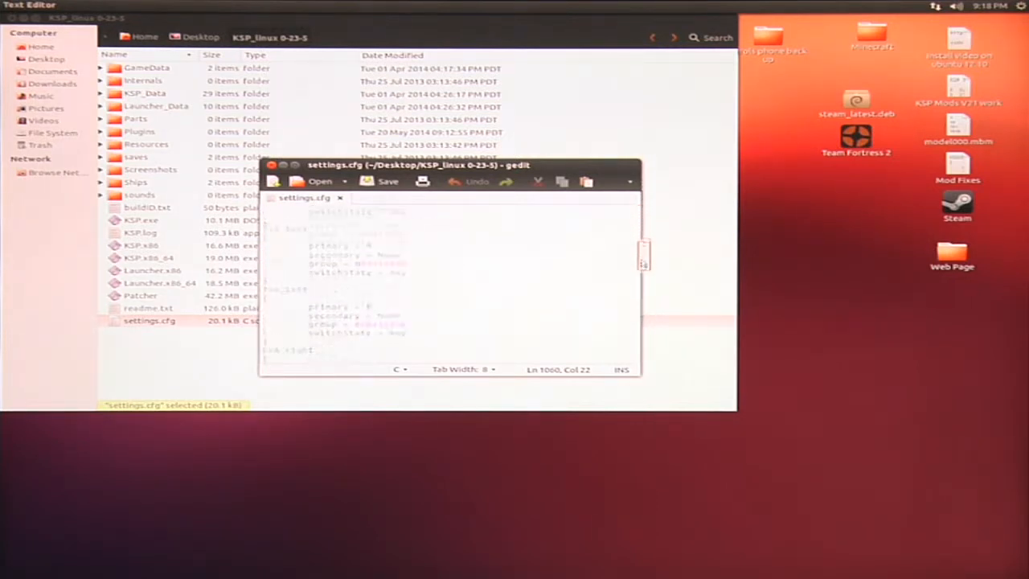
Scroll settings.cfg down to the MODIFIER_KEY block showing LeftAlt and RightAlt
{"action": "scroll", "scroll_direction": "down", "scroll_amount": 3}
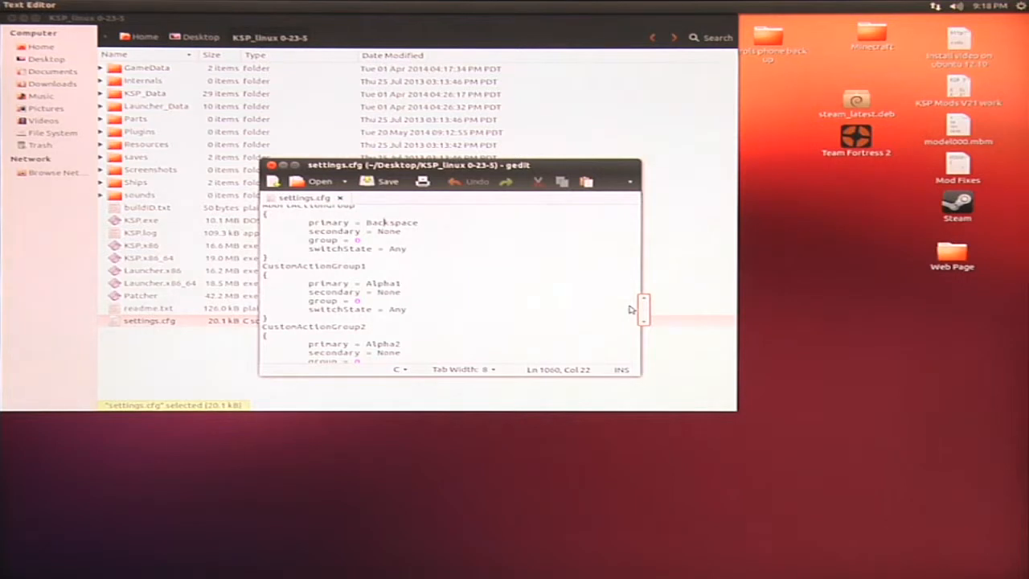
{"action": "scroll", "scroll_direction": "down", "scroll_amount": 3}
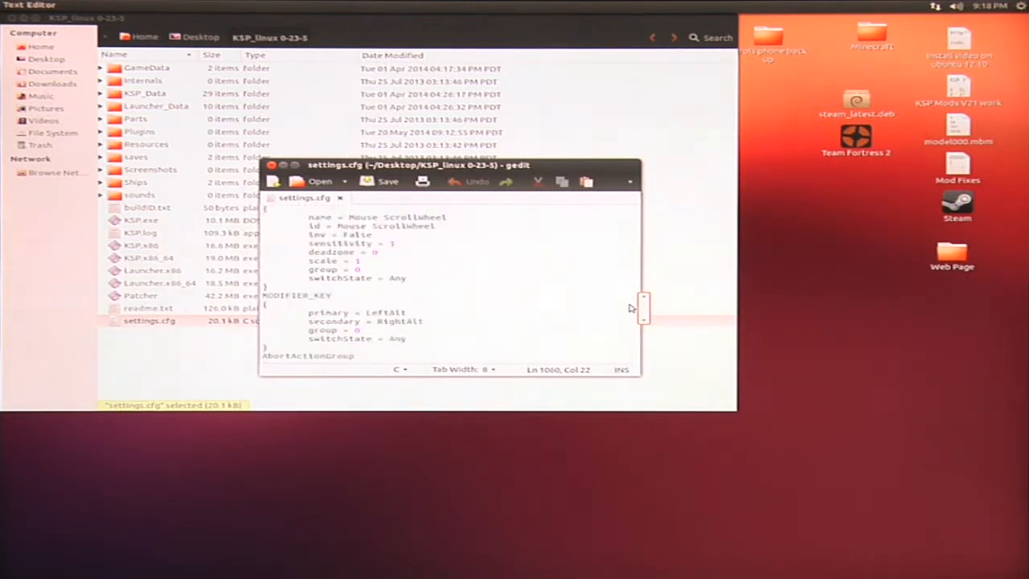
{"action": "scroll", "scroll_direction": "down", "scroll_amount": 3}
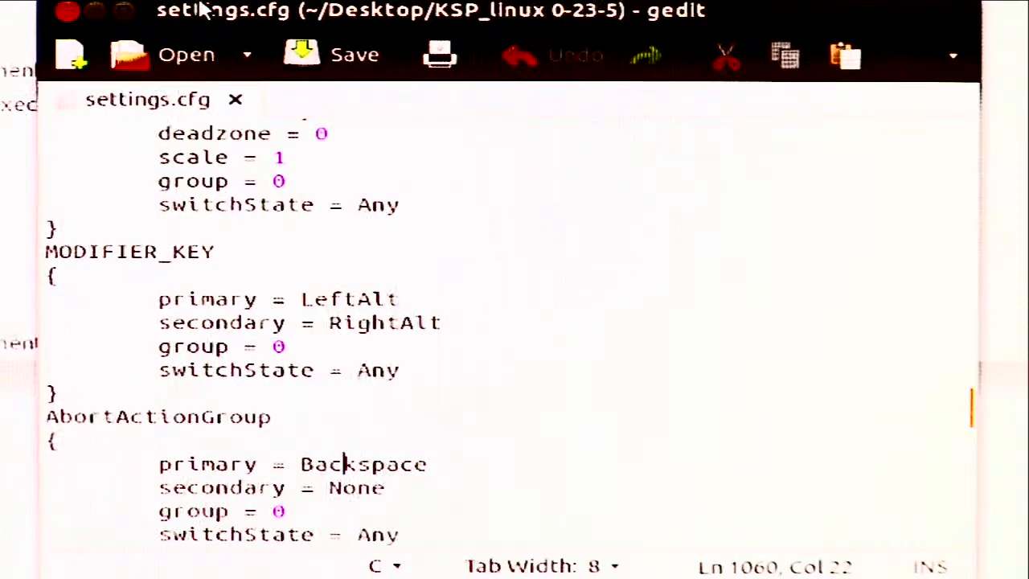
{"action": "mouse_move", "coordinate": [473, 367]}
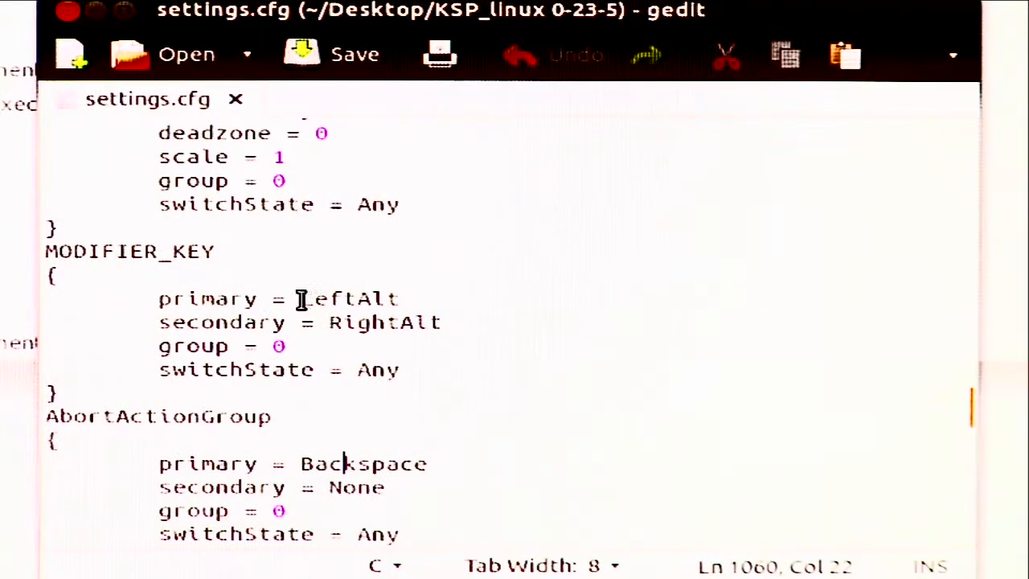
Replace the MODIFIER_KEY primary value LeftAlt with RightShift
{"action": "double_click", "coordinate": [348, 298]}
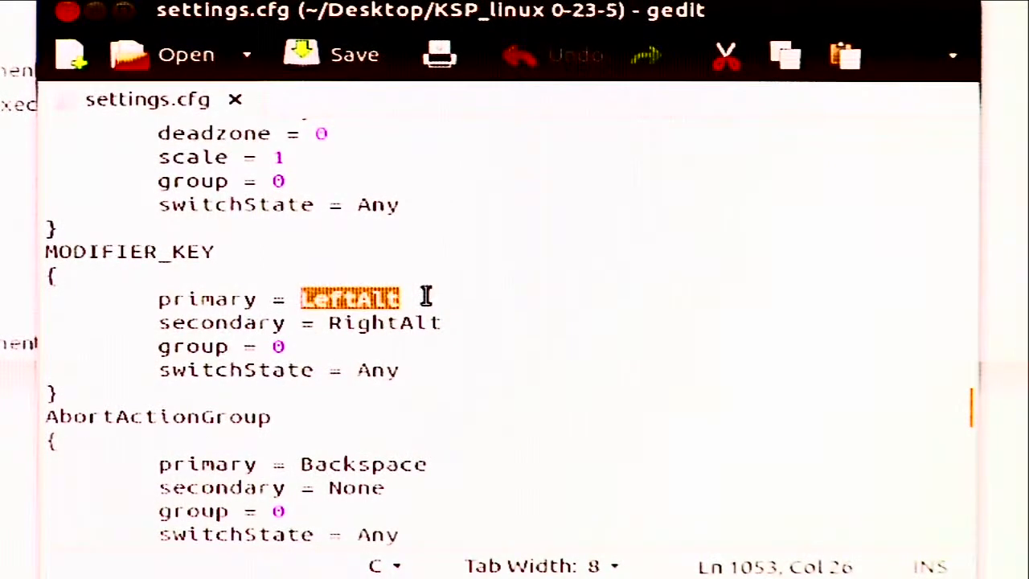
{"action": "type", "text": "R"}
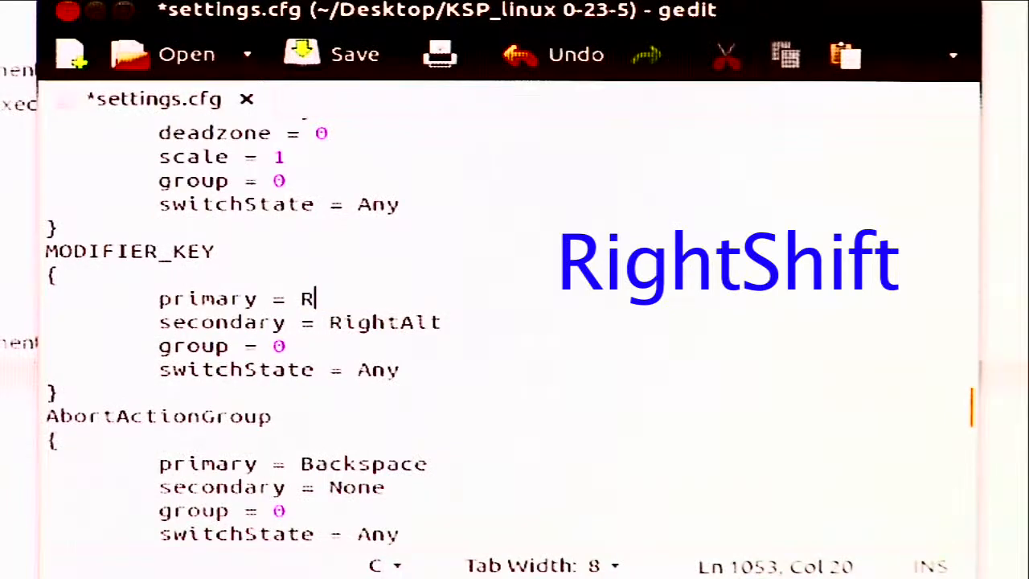
{"action": "type", "text": "ight"}
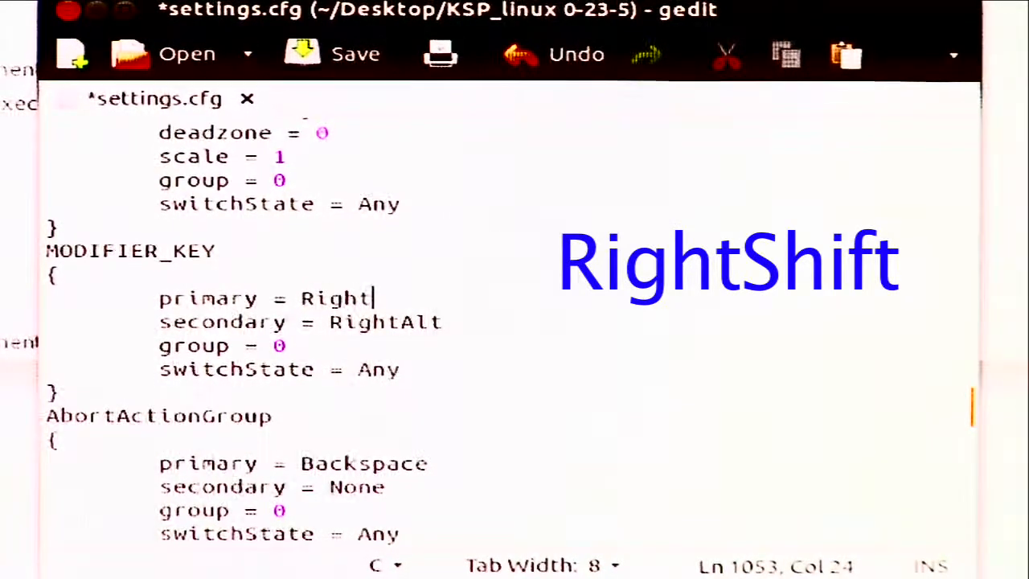
{"action": "type", "text": "Shif"}
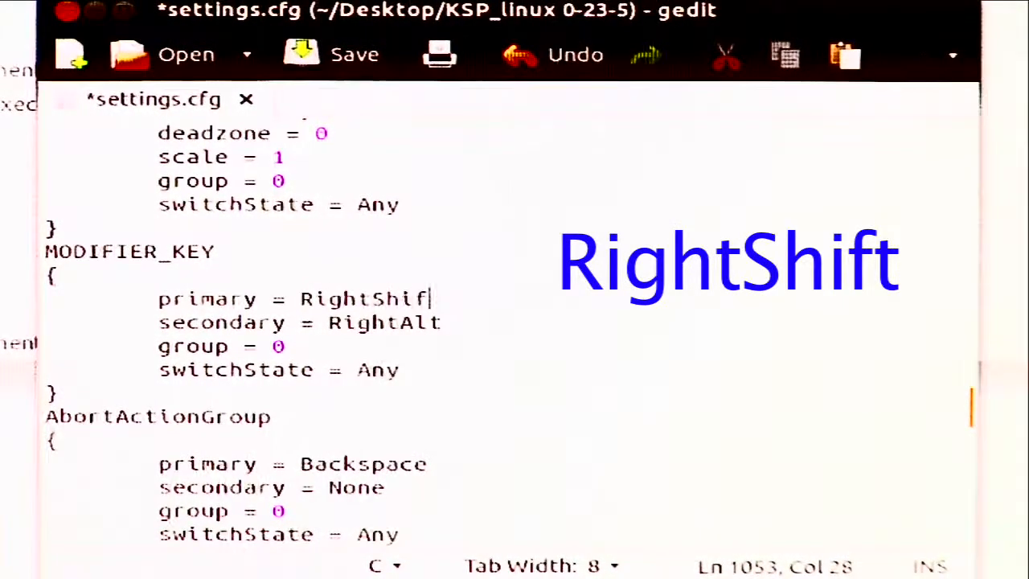
{"action": "type", "text": "t"}
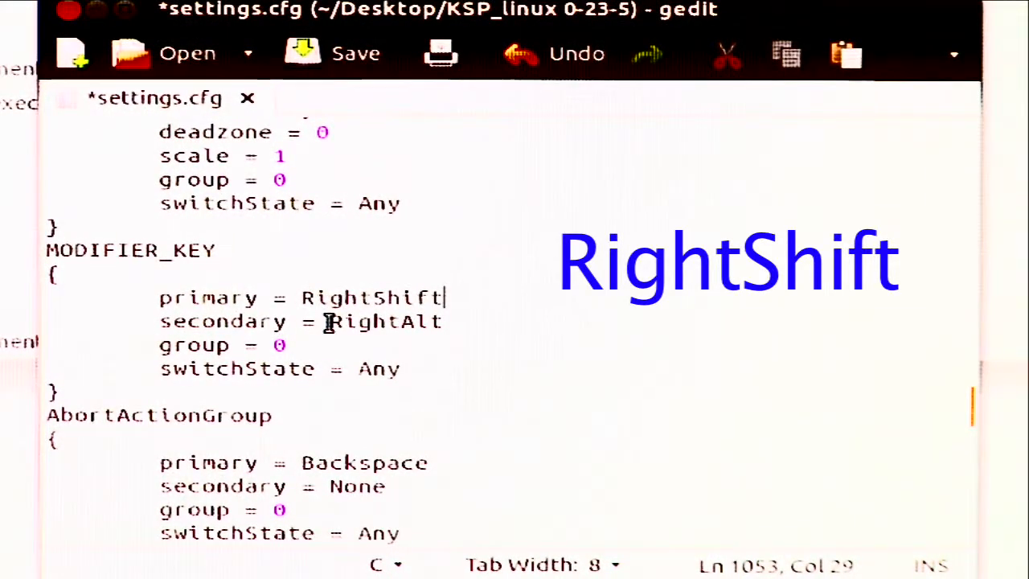
Replace the MODIFIER_KEY secondary value RightAlt with None
{"action": "double_click", "coordinate": [378, 322]}
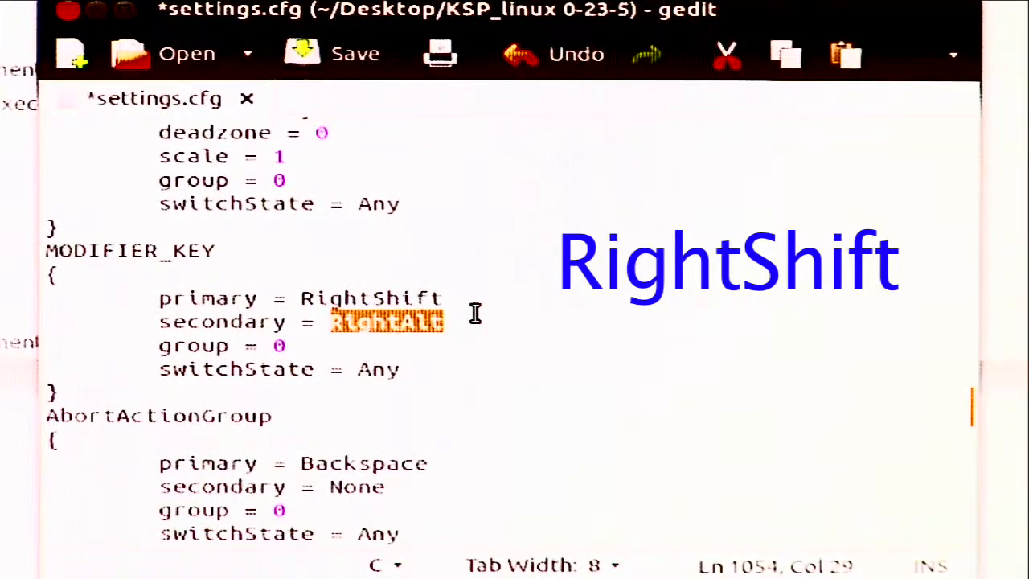
{"action": "type", "text": "No"}
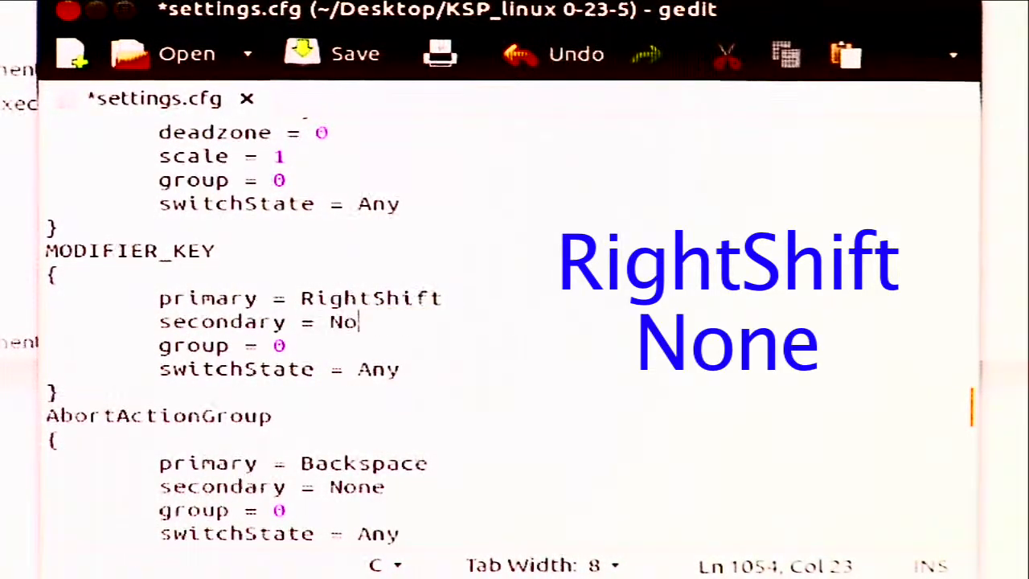
{"action": "type", "text": "ne"}
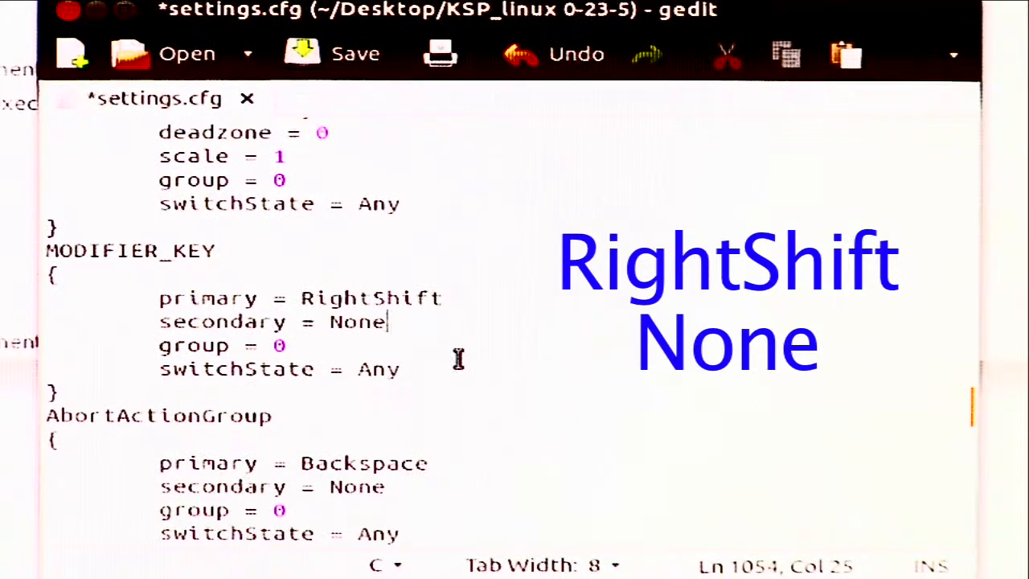
{"action": "mouse_move", "coordinate": [426, 438]}
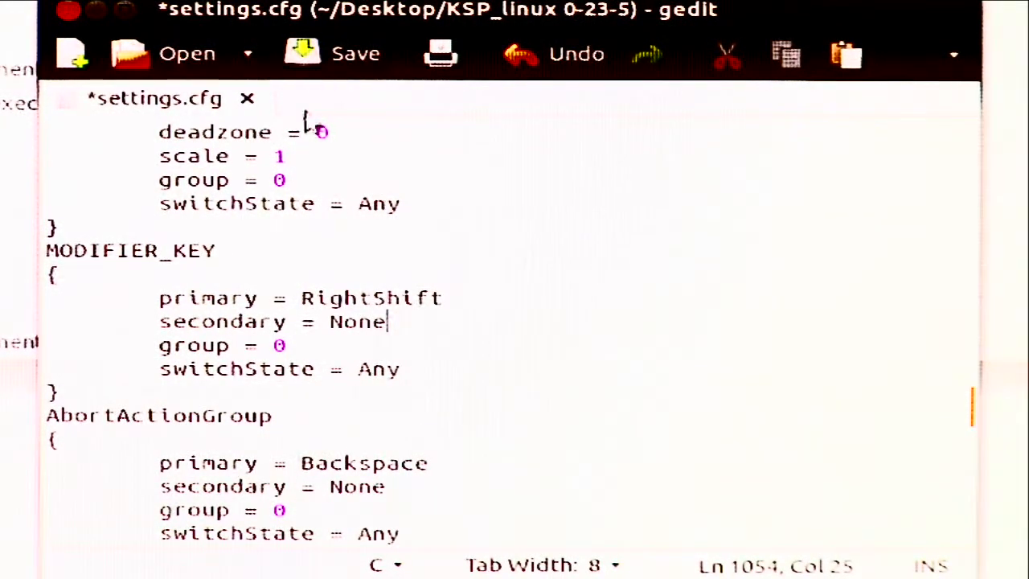
Save settings.cfg with the new modifier key values
{"action": "left_click", "coordinate": [354, 53]}
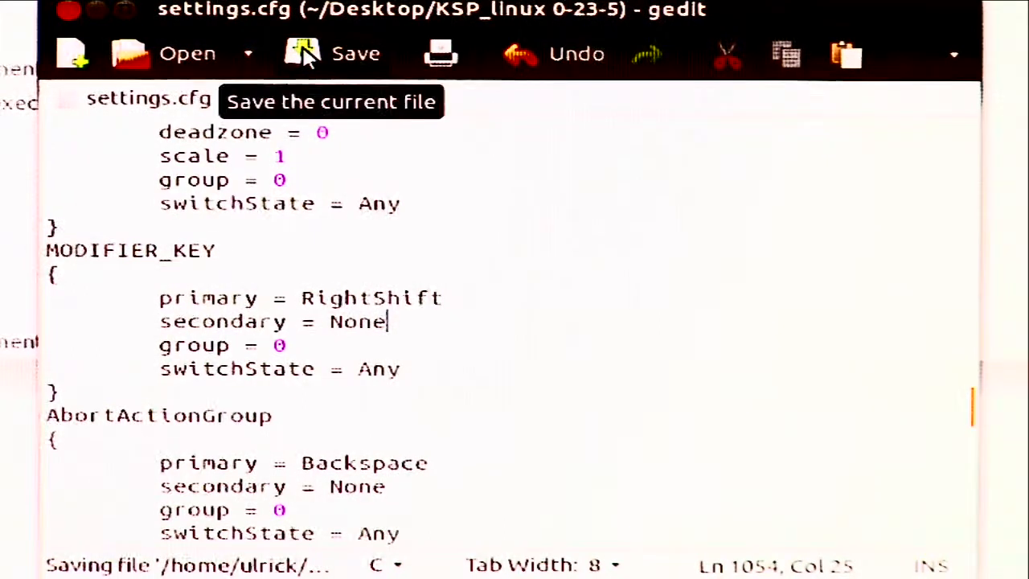